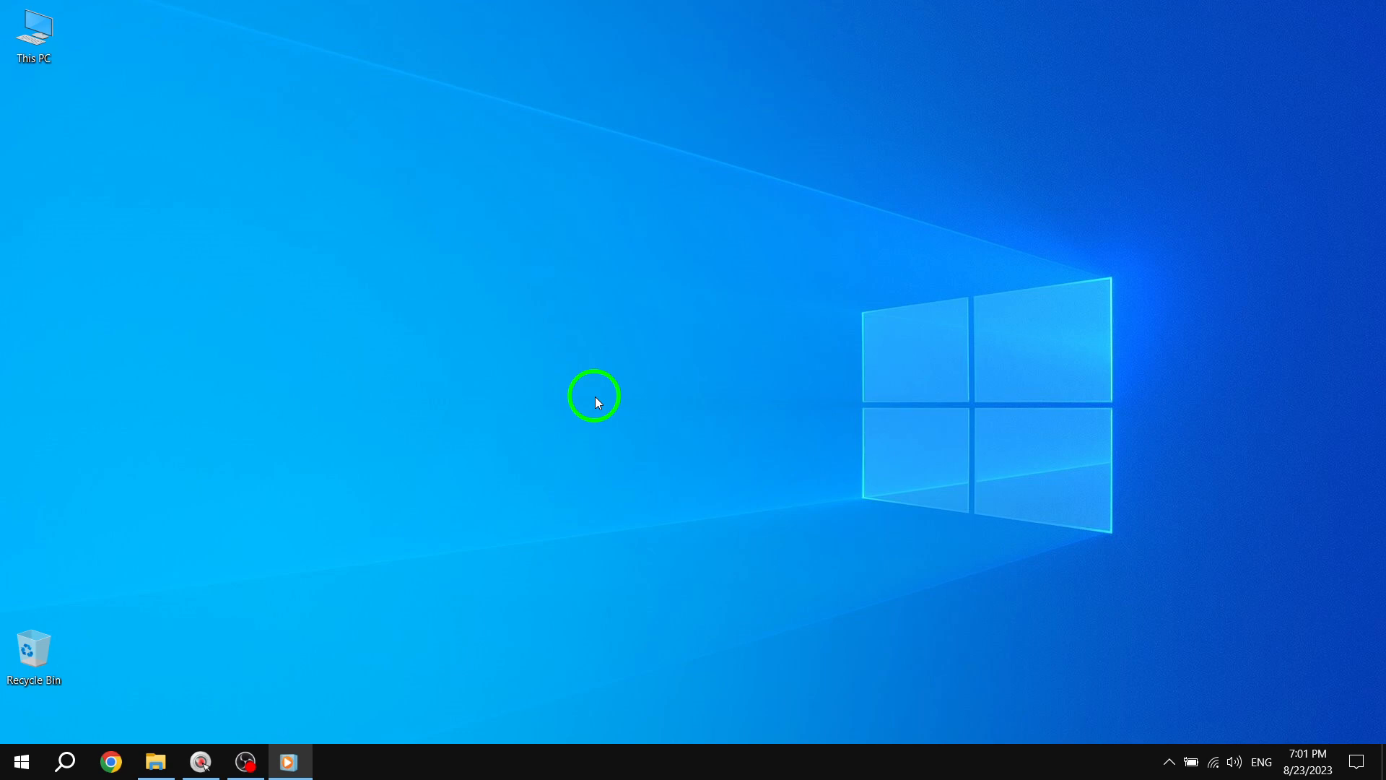
pyautogui.moveTo(212, 645)
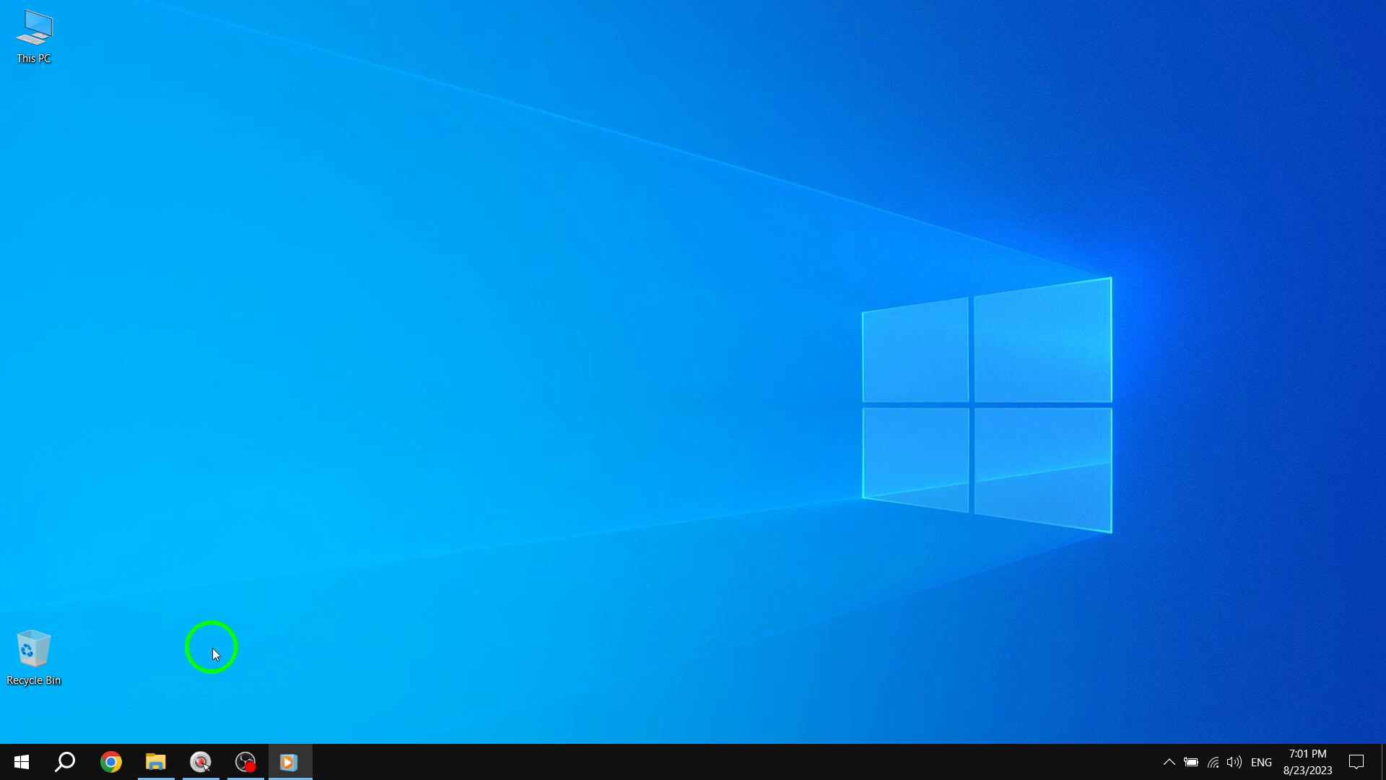
# - Run the Windows Update troubleshooter from Update & Security's Additional troubleshooters
pyautogui.press('Win+i')
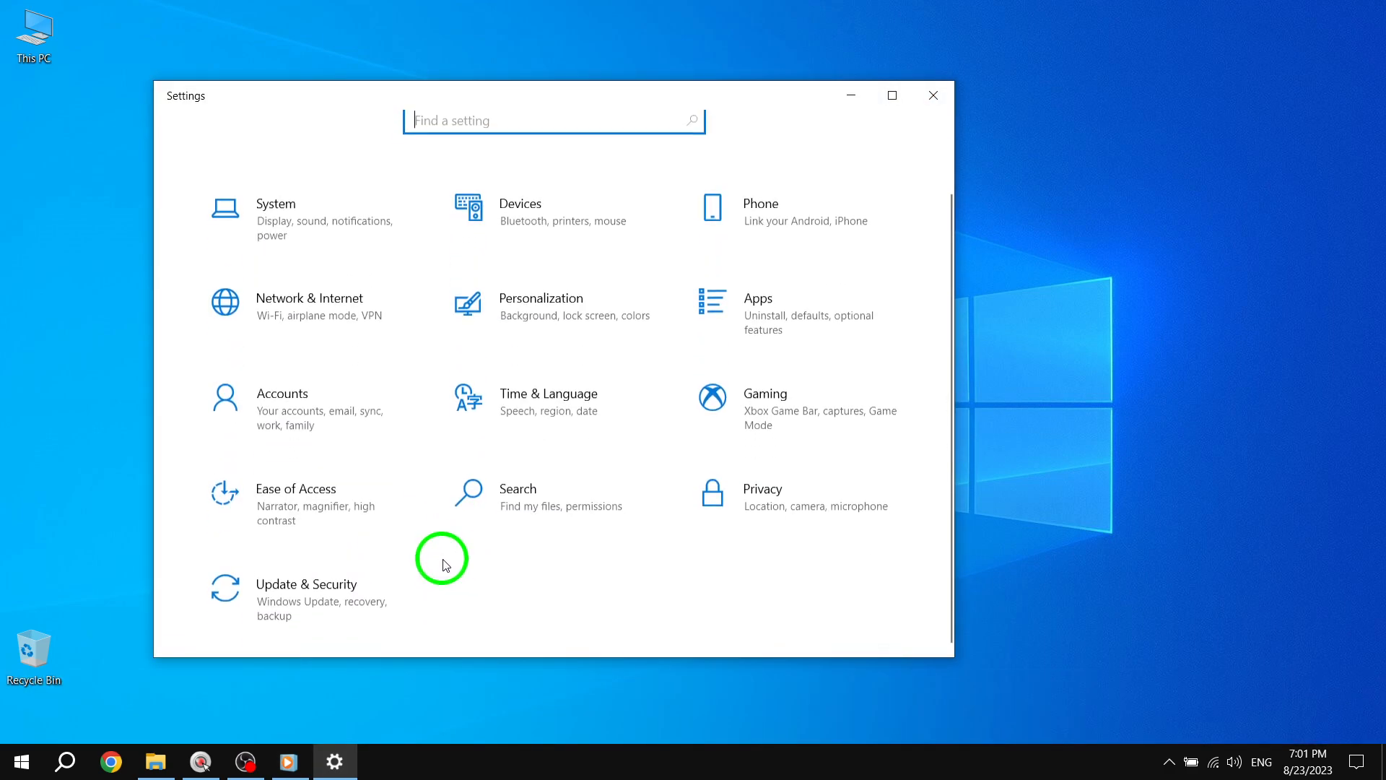
pyautogui.click(306, 584)
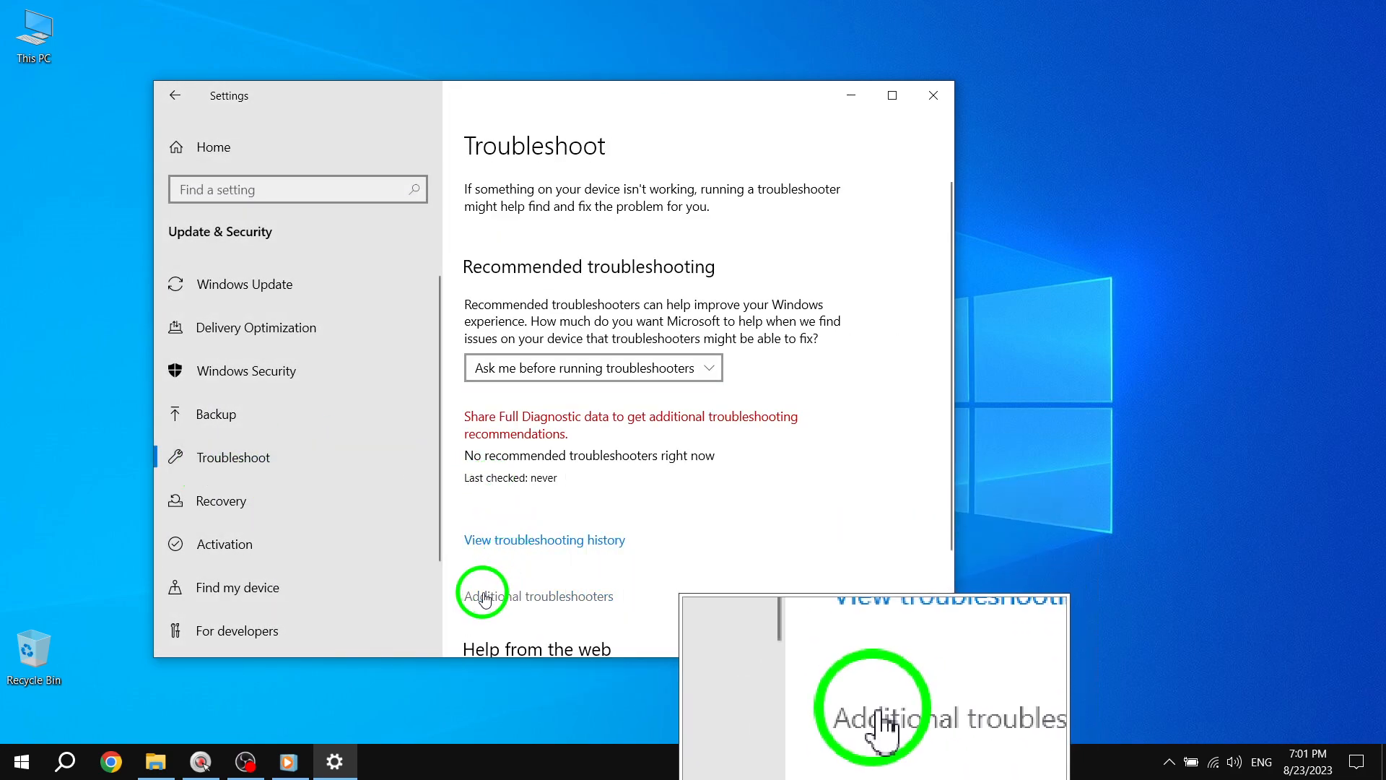
pyautogui.click(536, 596)
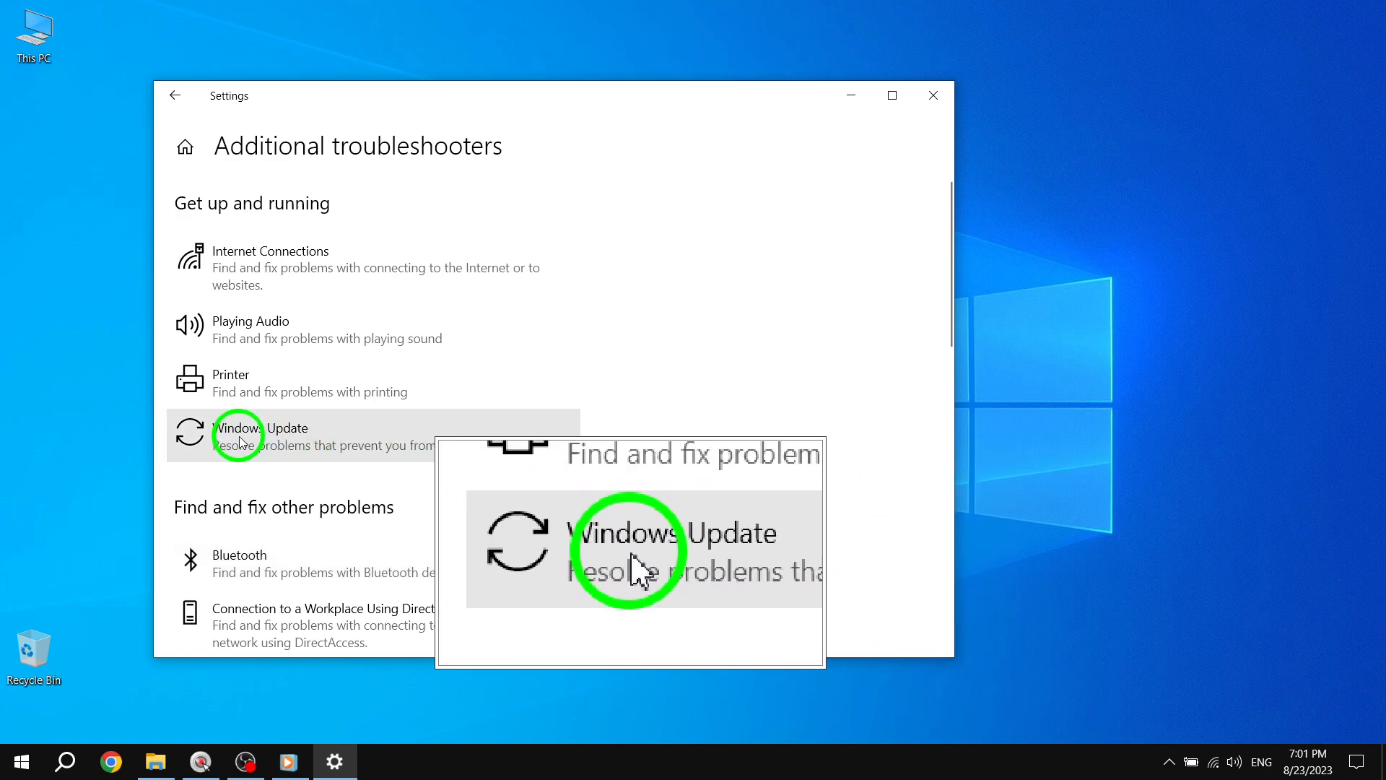
pyautogui.click(260, 426)
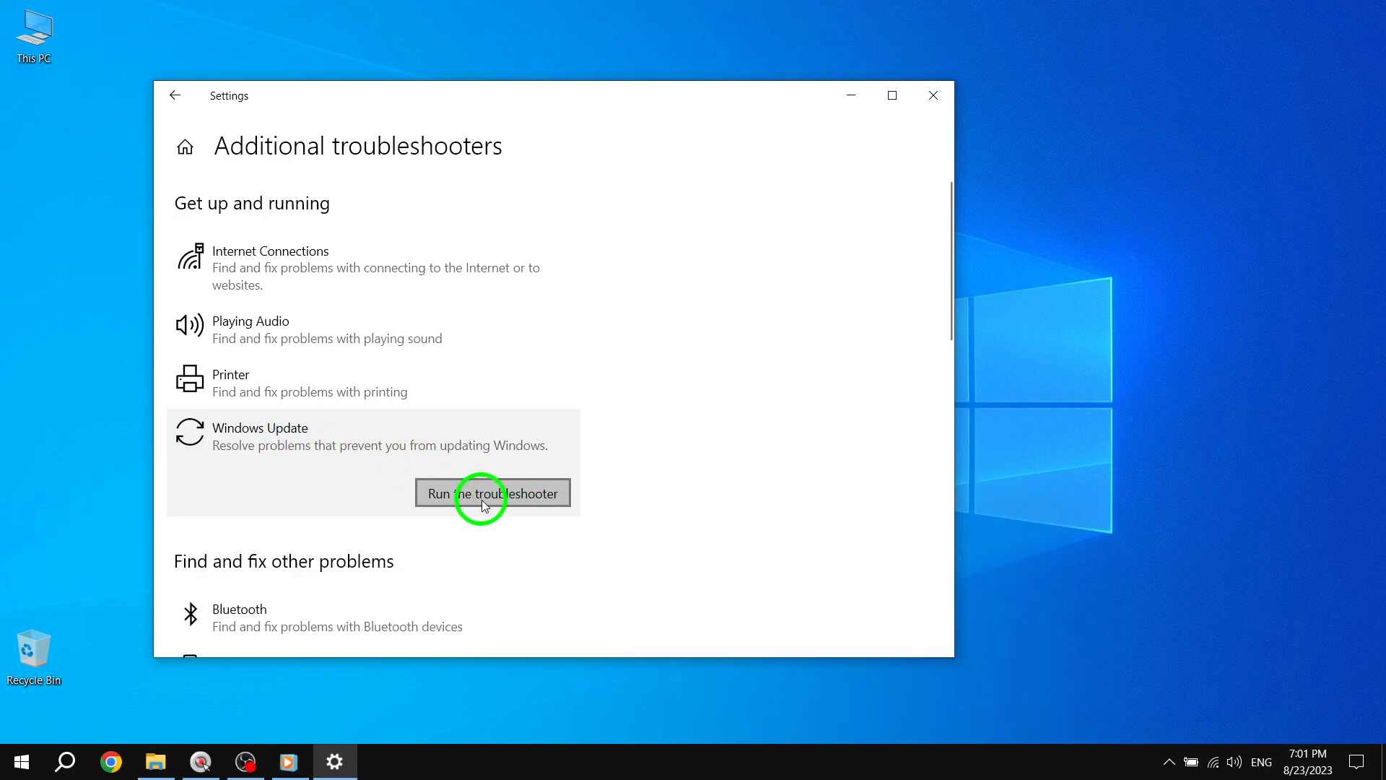
pyautogui.click(492, 492)
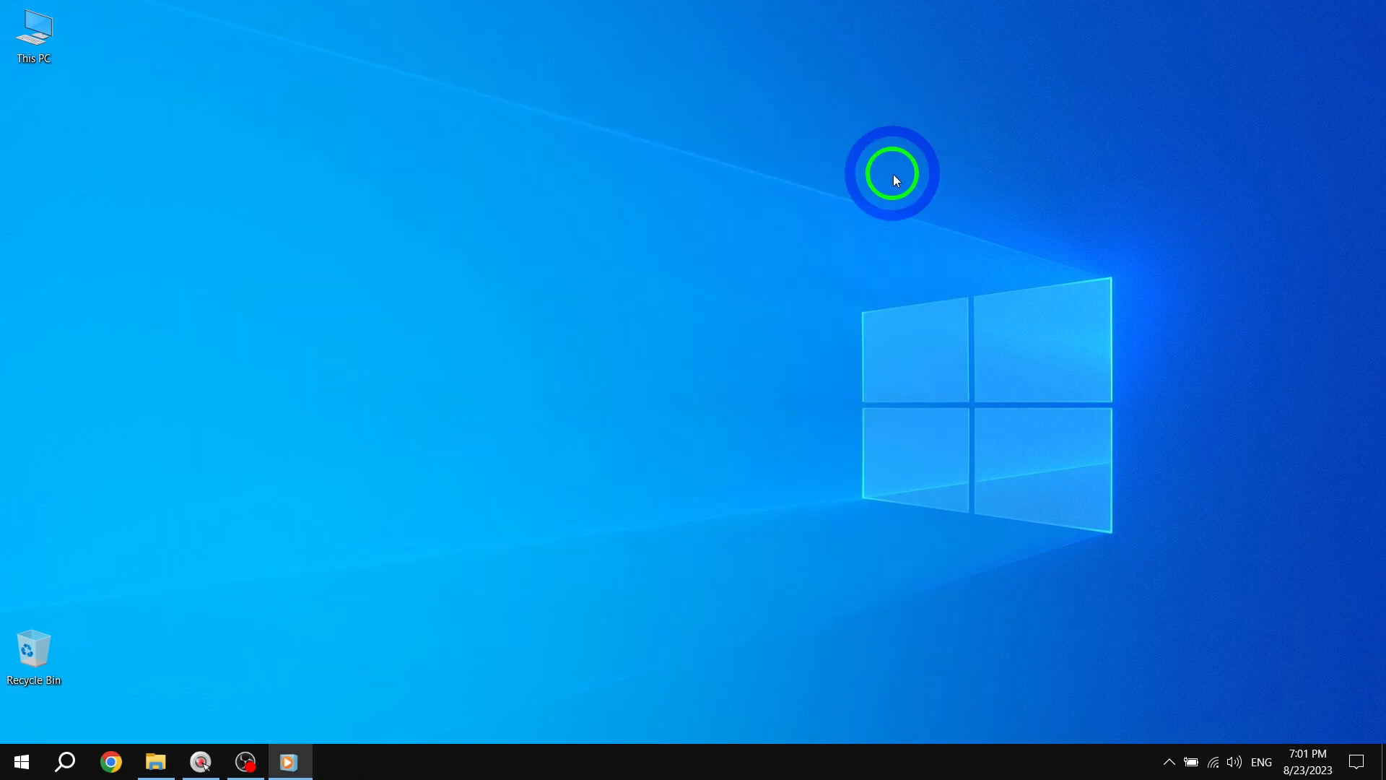
pyautogui.moveTo(745, 354)
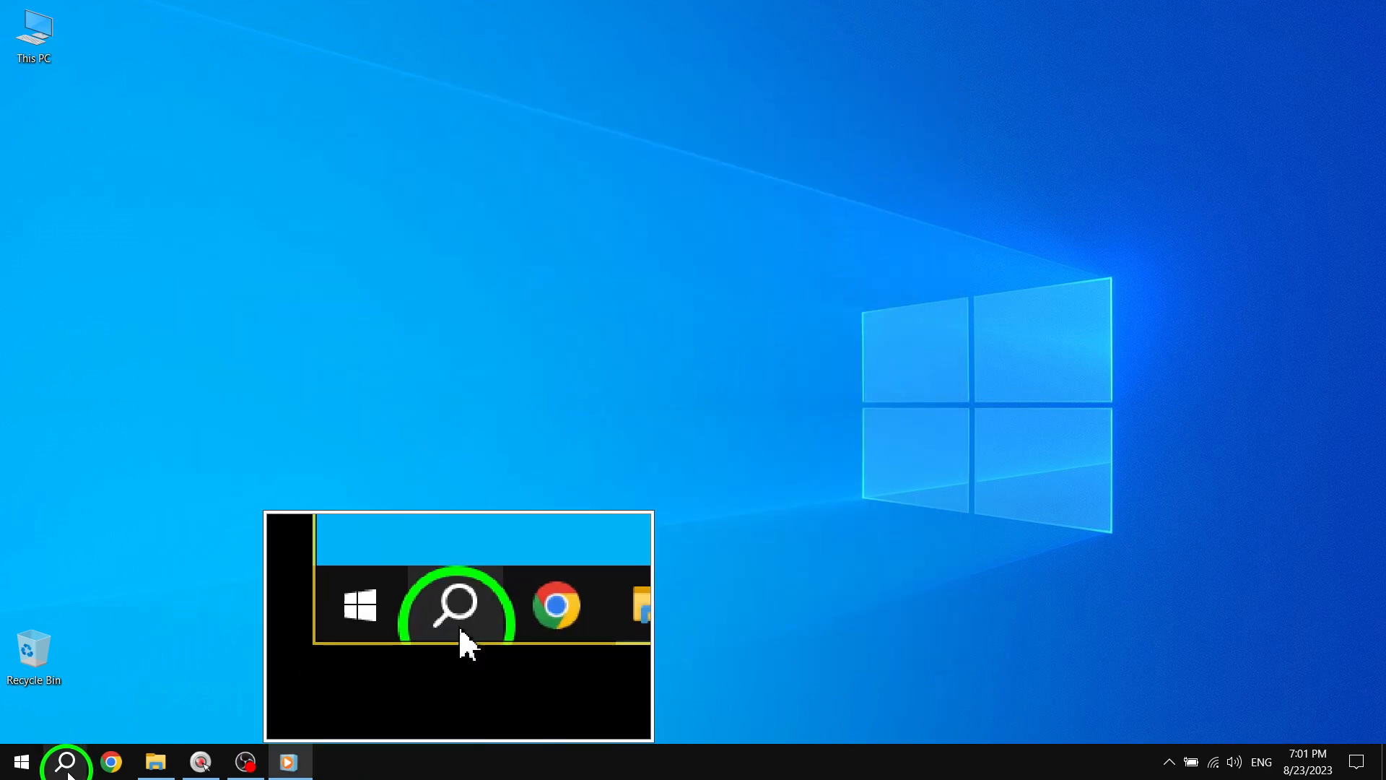
pyautogui.click(64, 761)
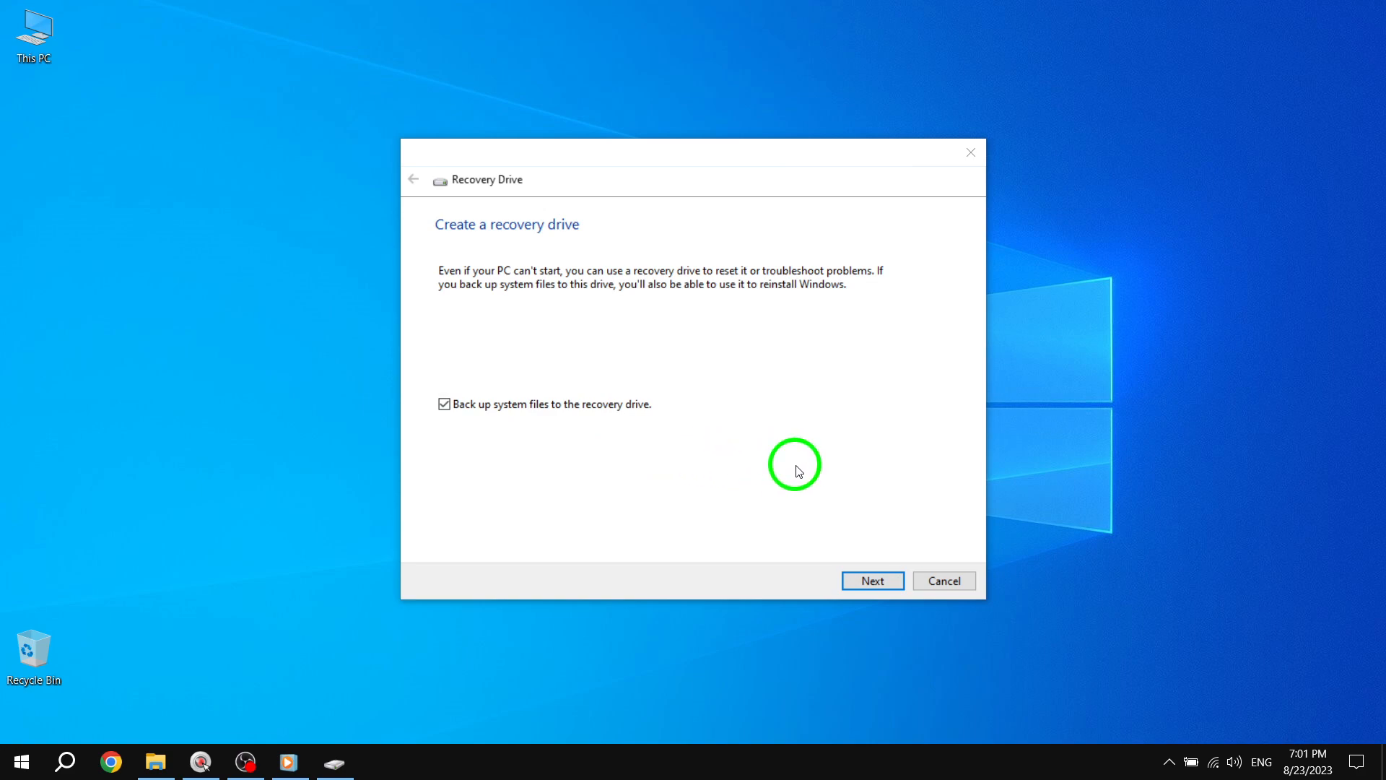
pyautogui.moveTo(812, 440)
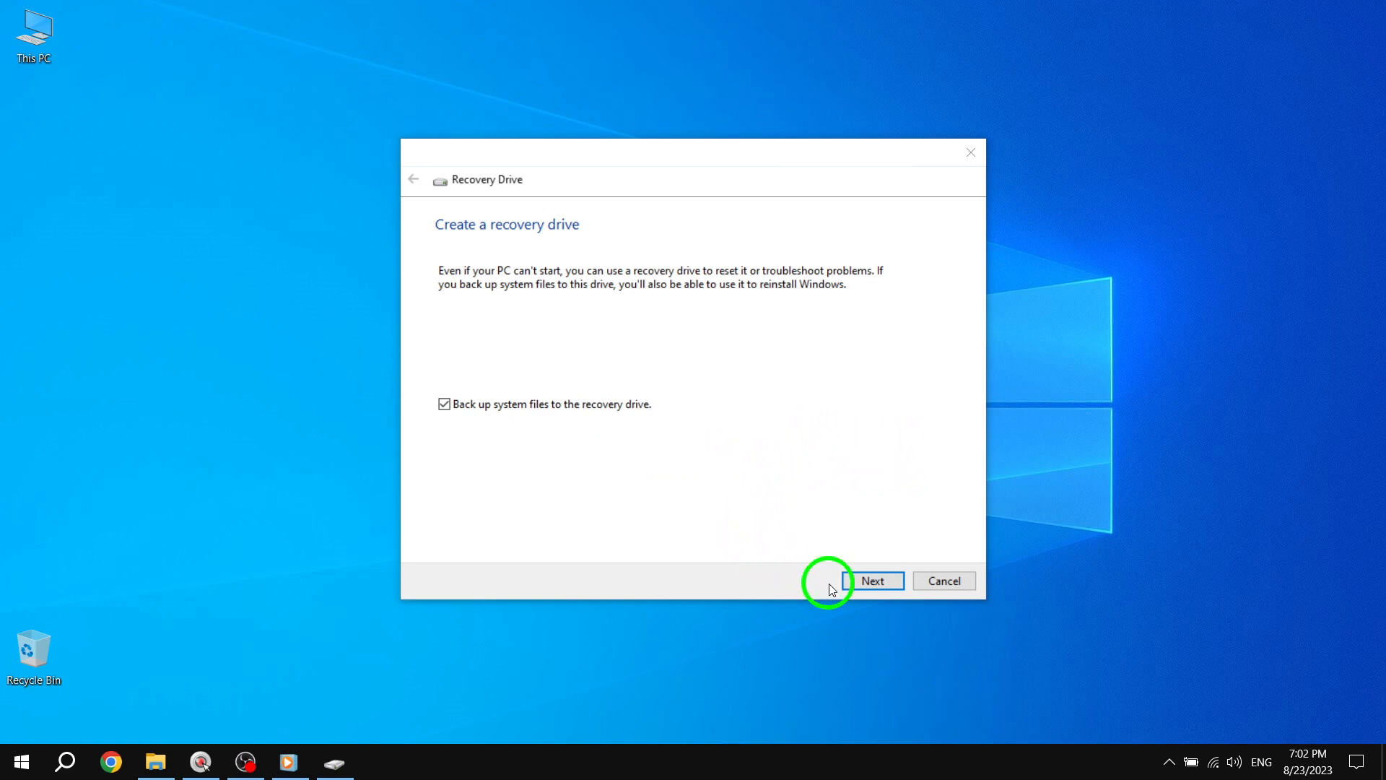
pyautogui.moveTo(837, 534)
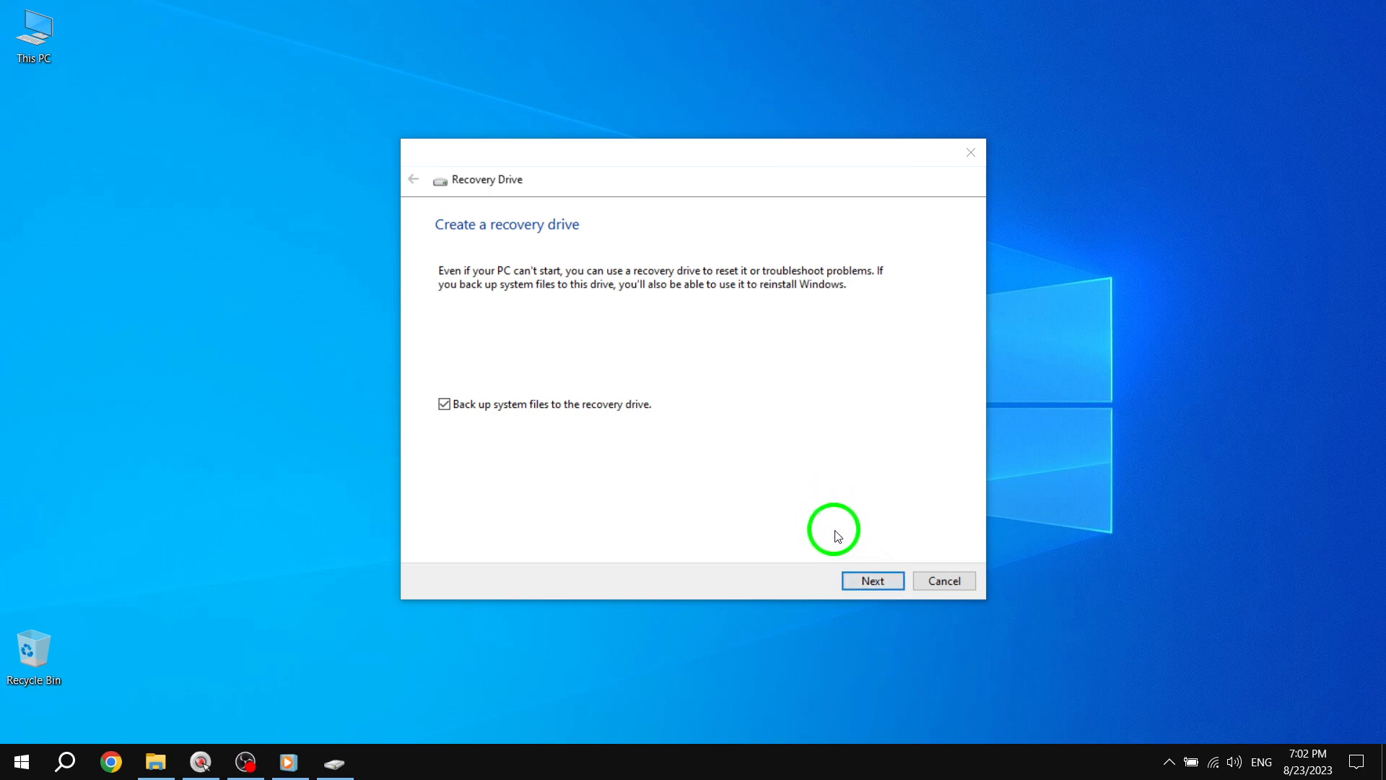
pyautogui.click(871, 580)
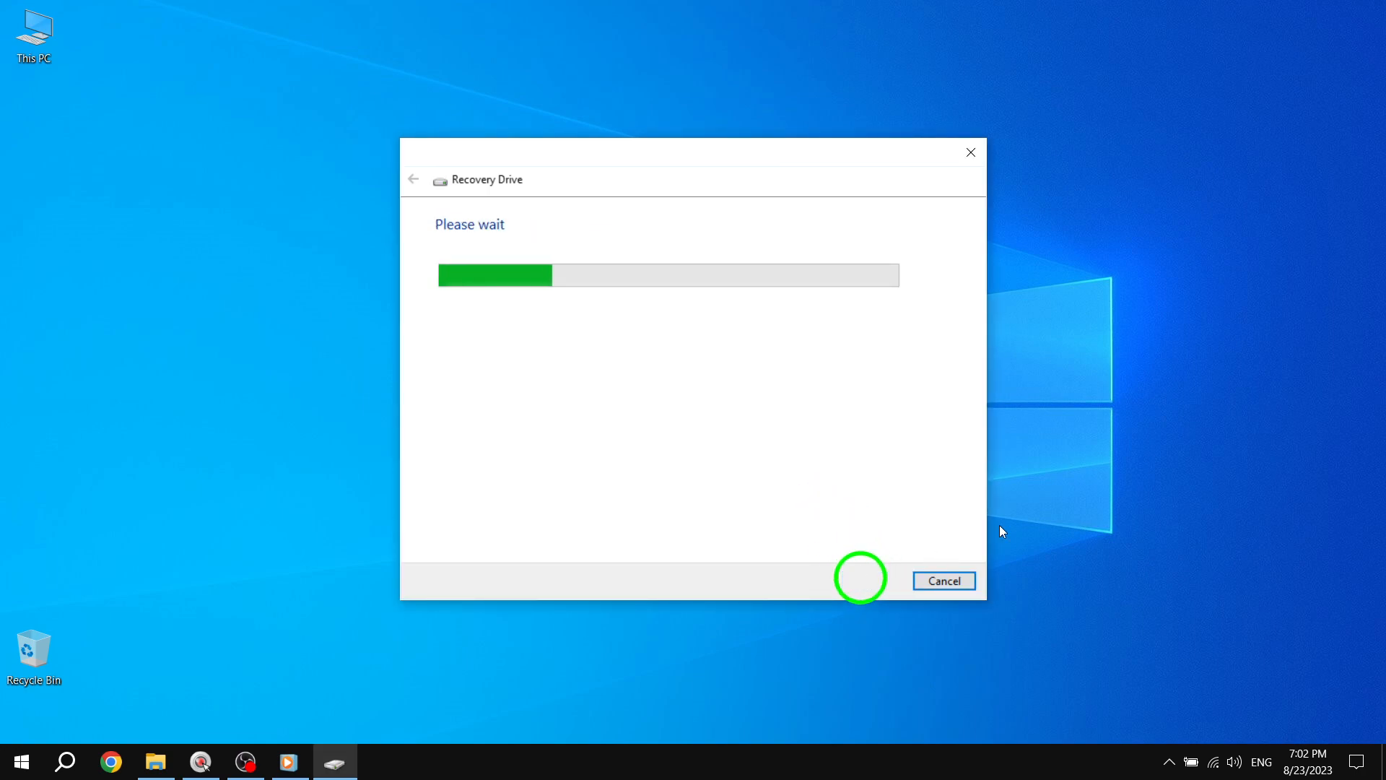
pyautogui.moveTo(960, 505)
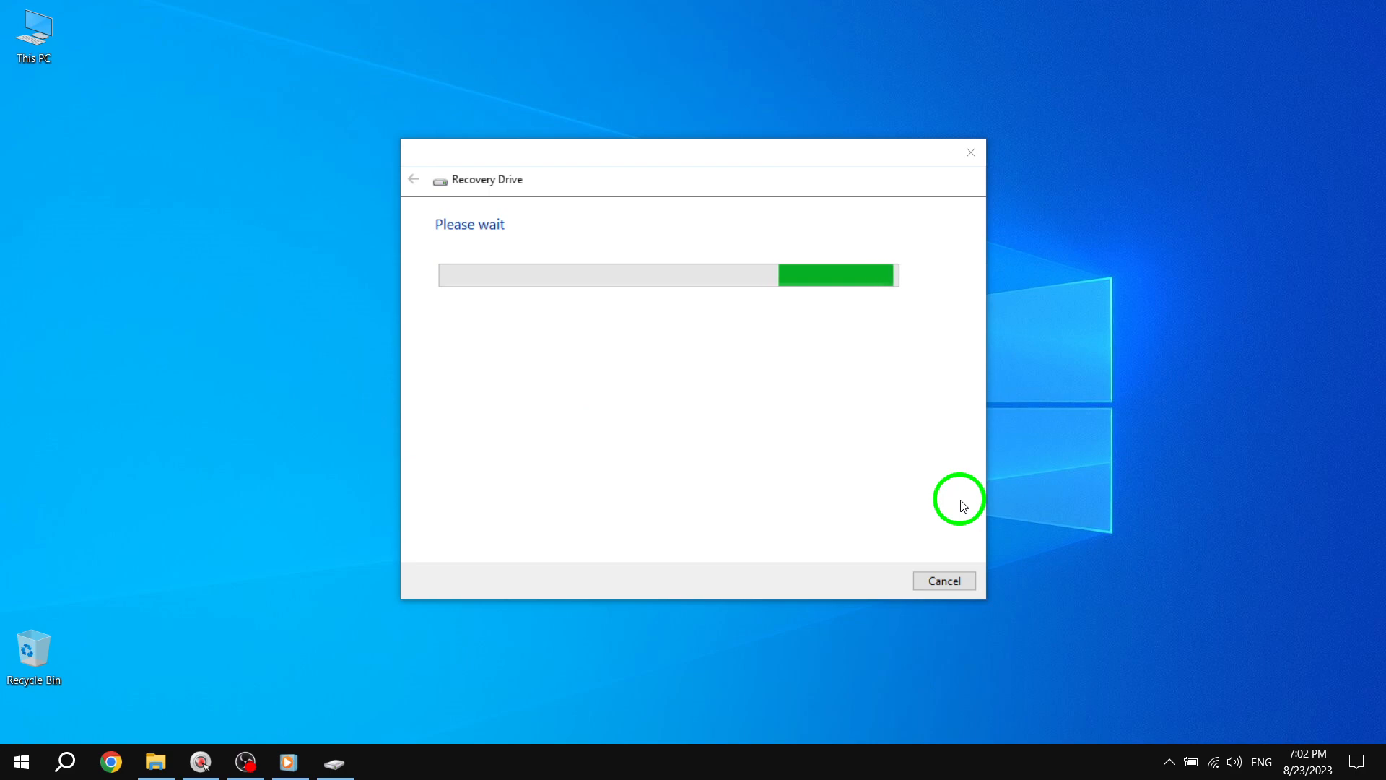
pyautogui.moveTo(953, 570)
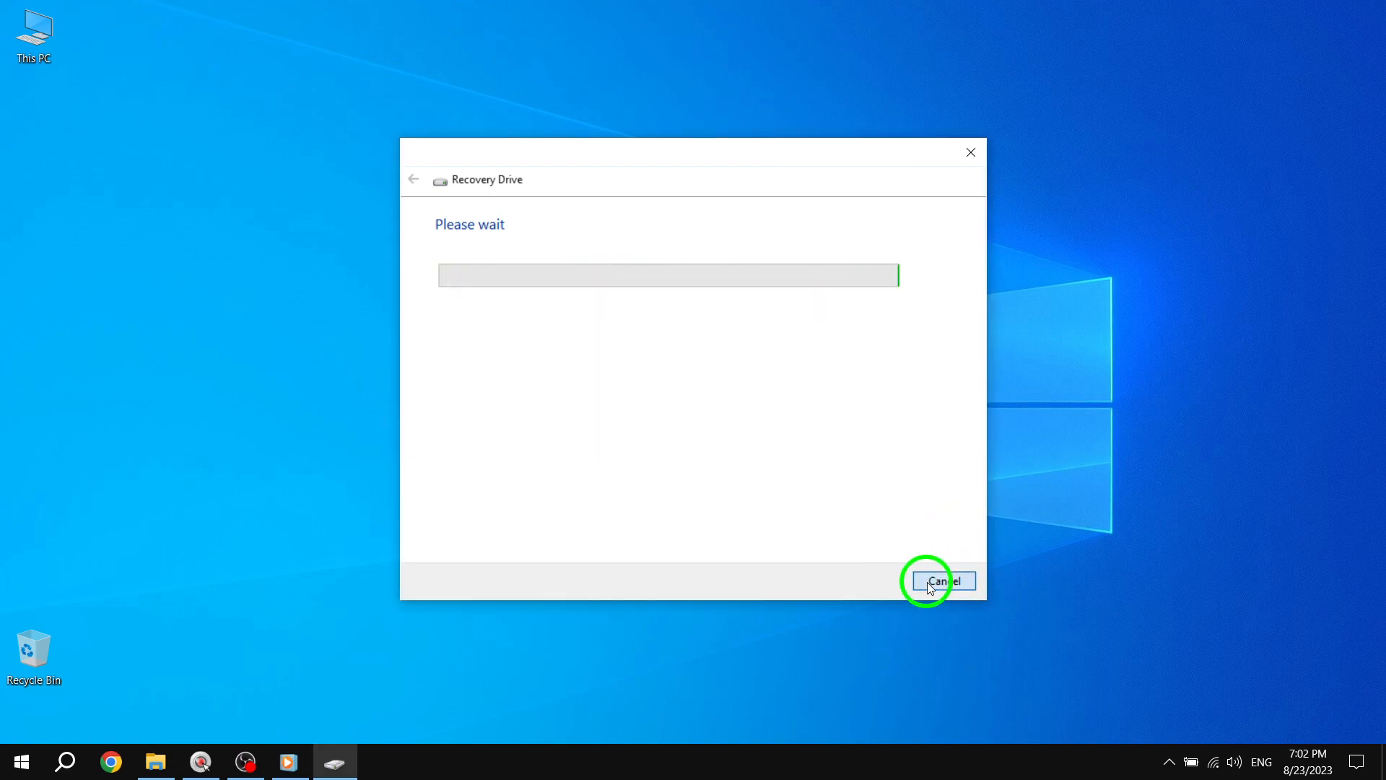
pyautogui.click(942, 581)
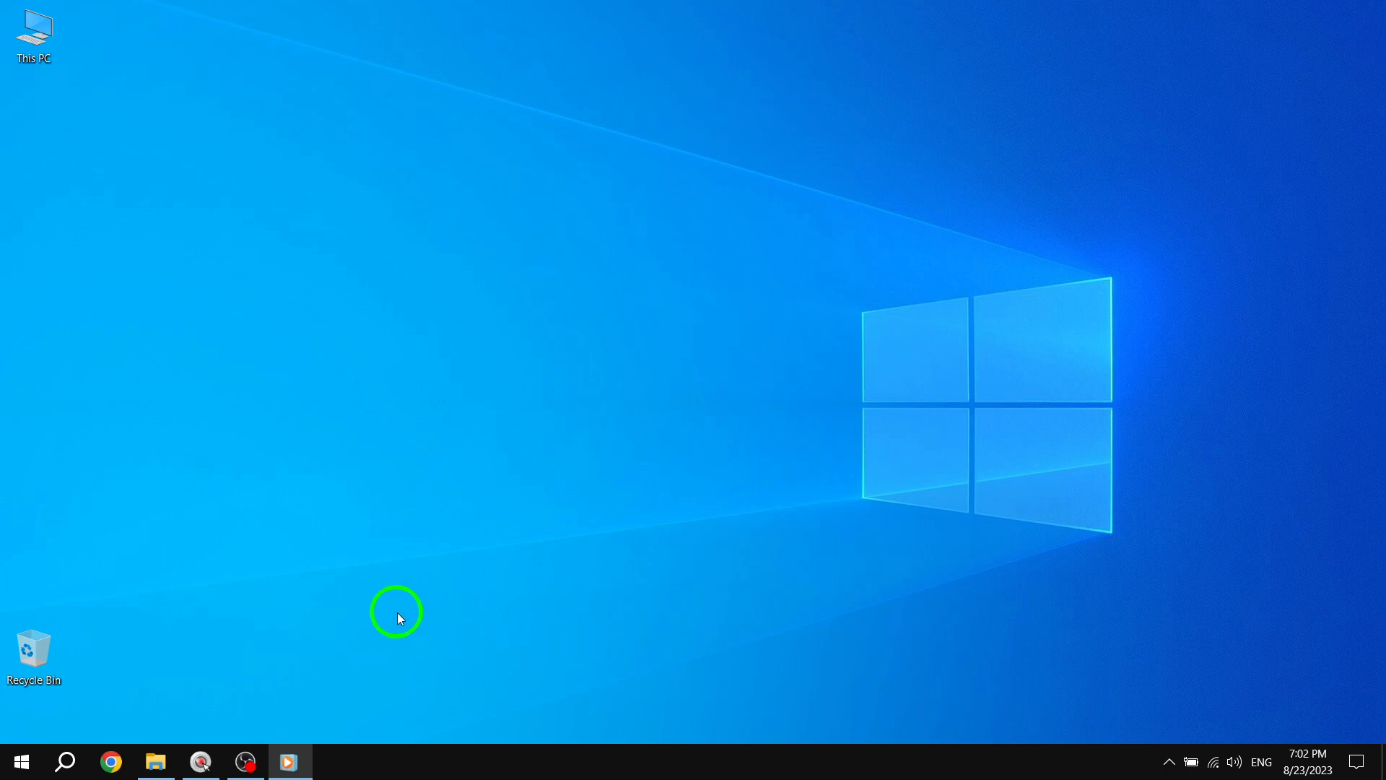
# - Launch the Windows Security app from the Update & Security settings
pyautogui.press('Win')
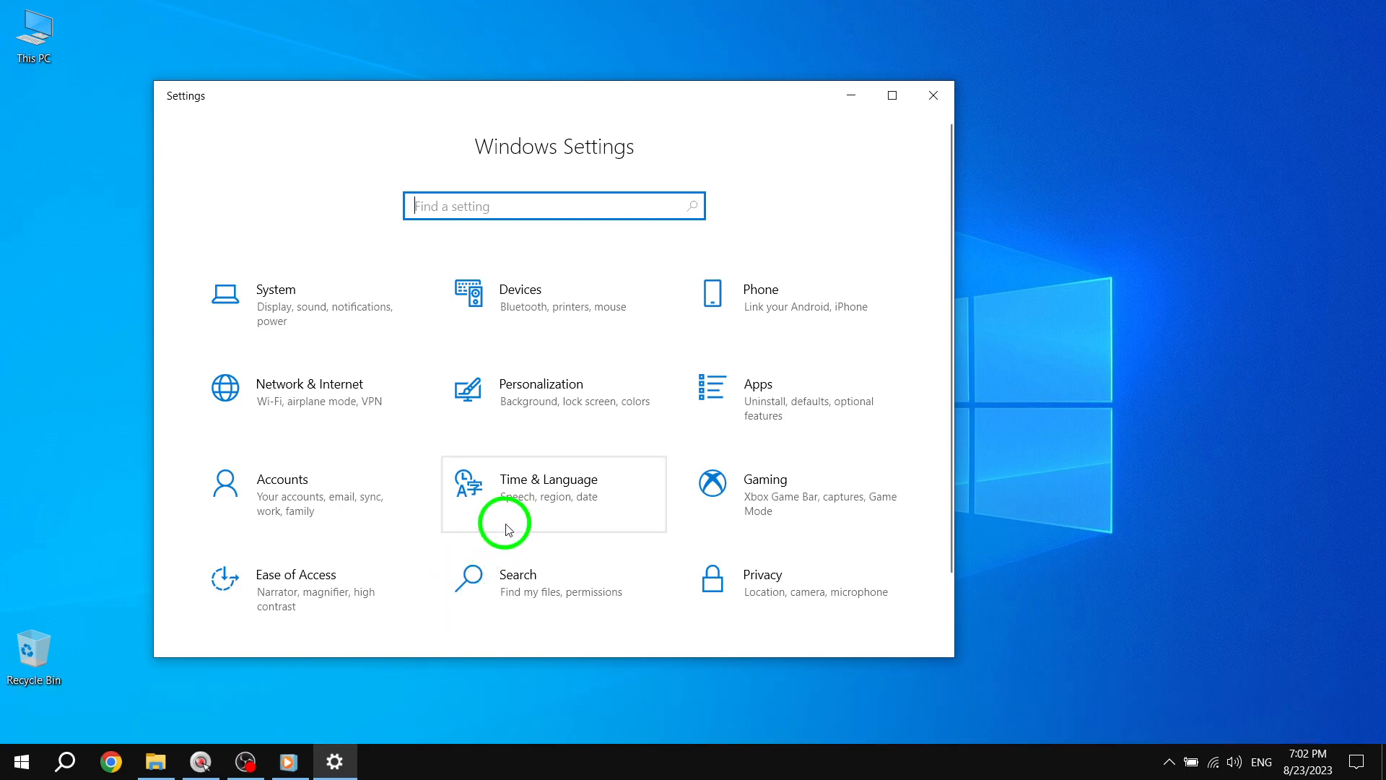
pyautogui.scroll(-3)
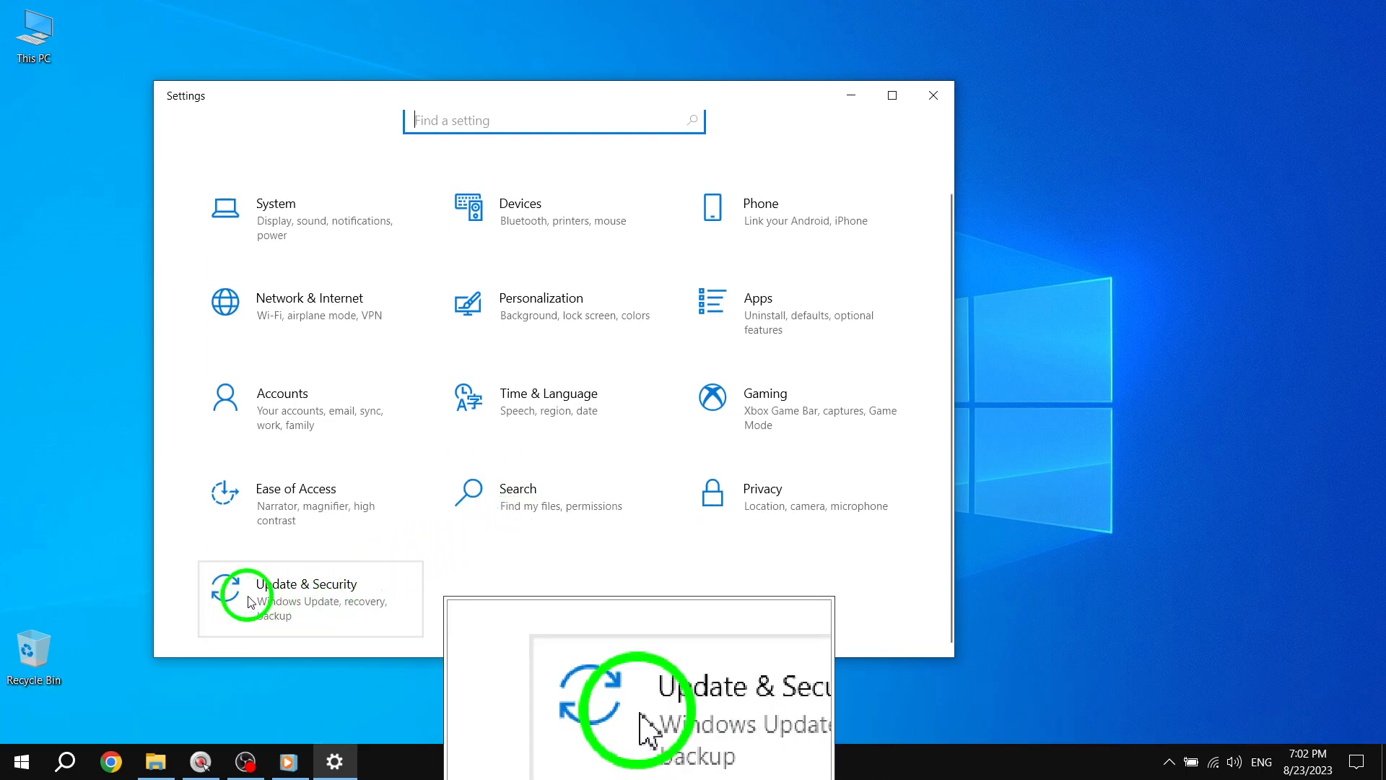
pyautogui.click(308, 583)
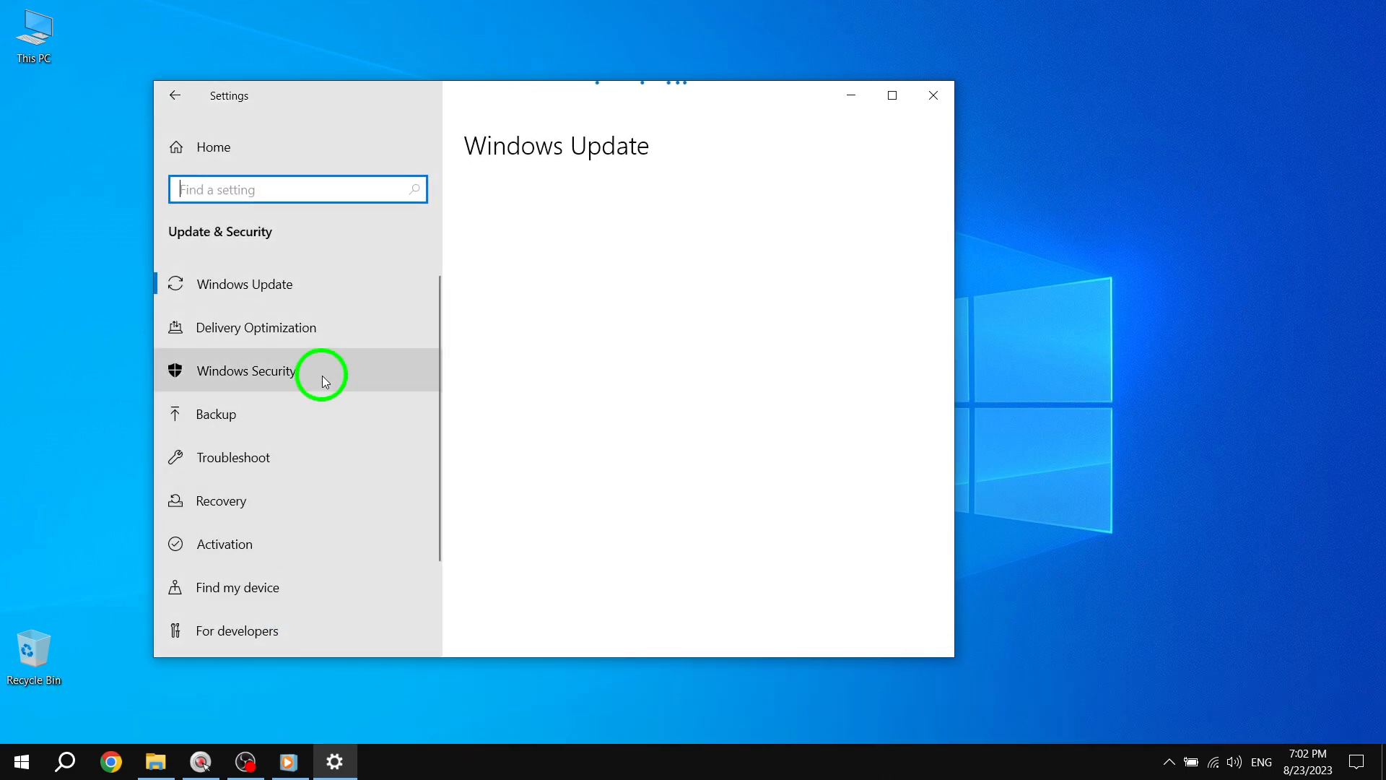
pyautogui.click(244, 370)
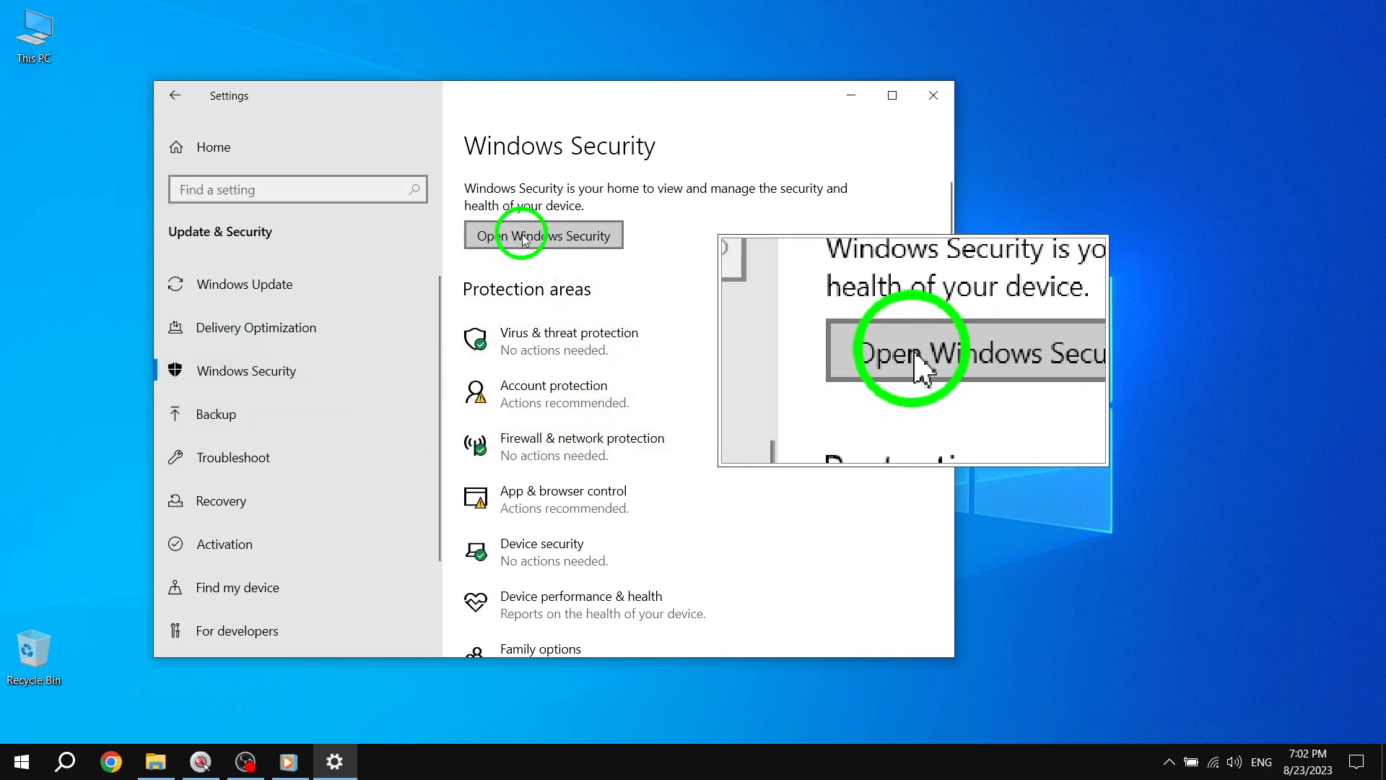
pyautogui.click(543, 235)
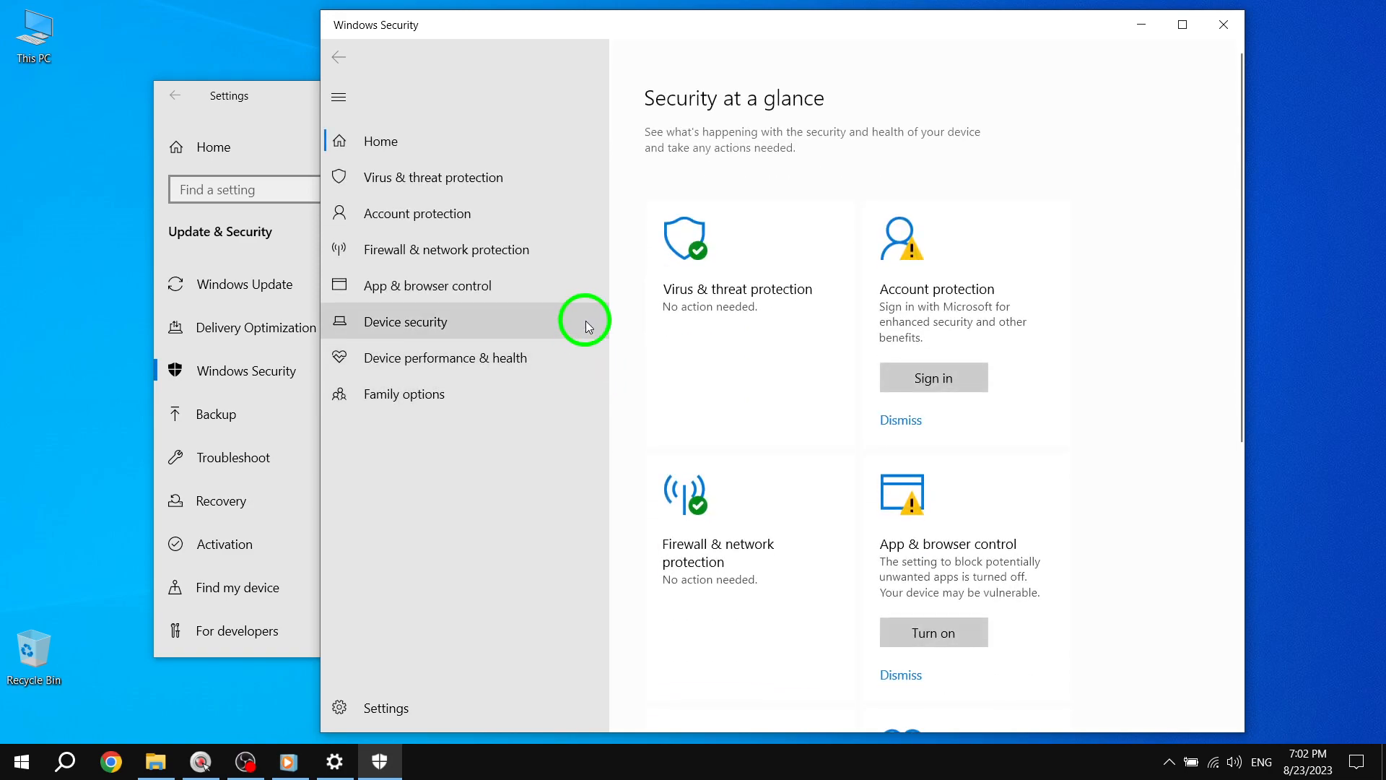
# - Show Virus & threat protection's Manage settings page with Real-time protection on
pyautogui.click(432, 177)
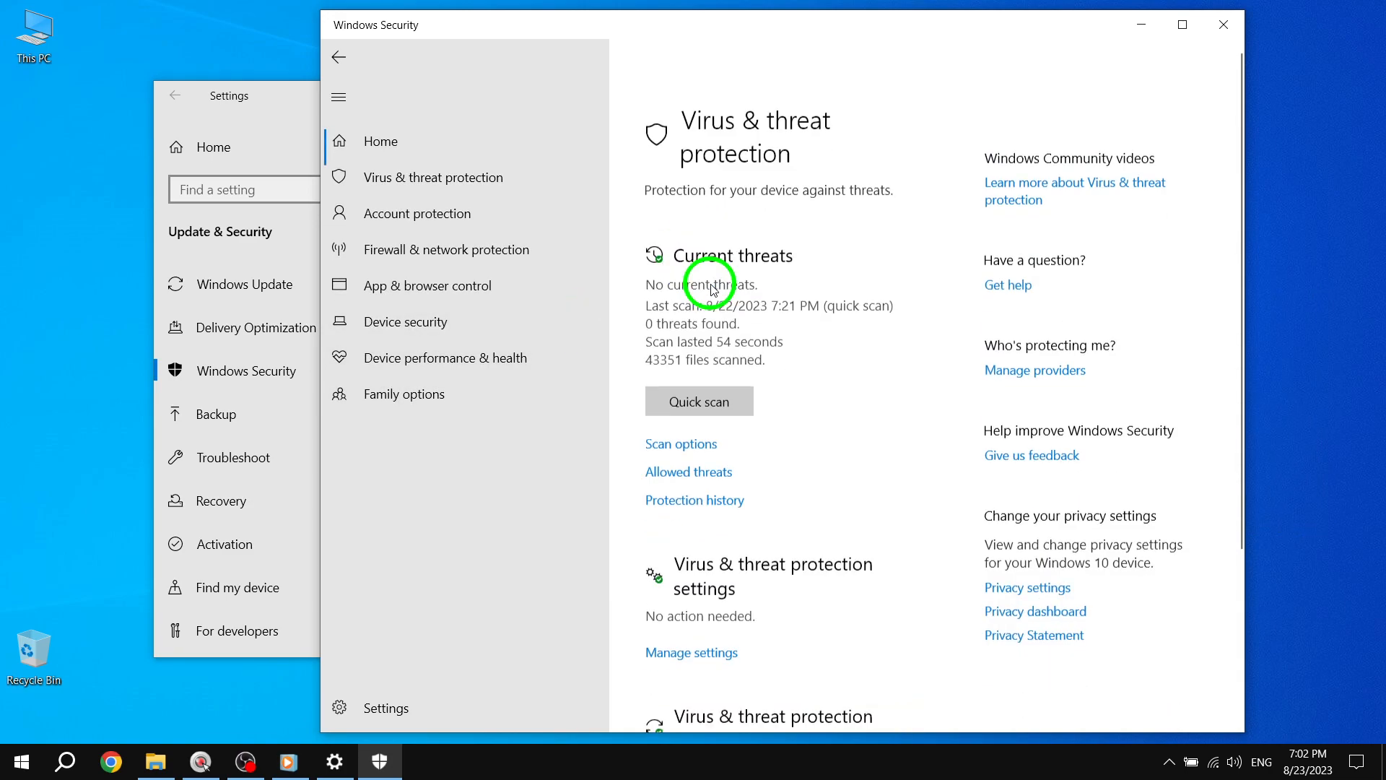
pyautogui.scroll(-3)
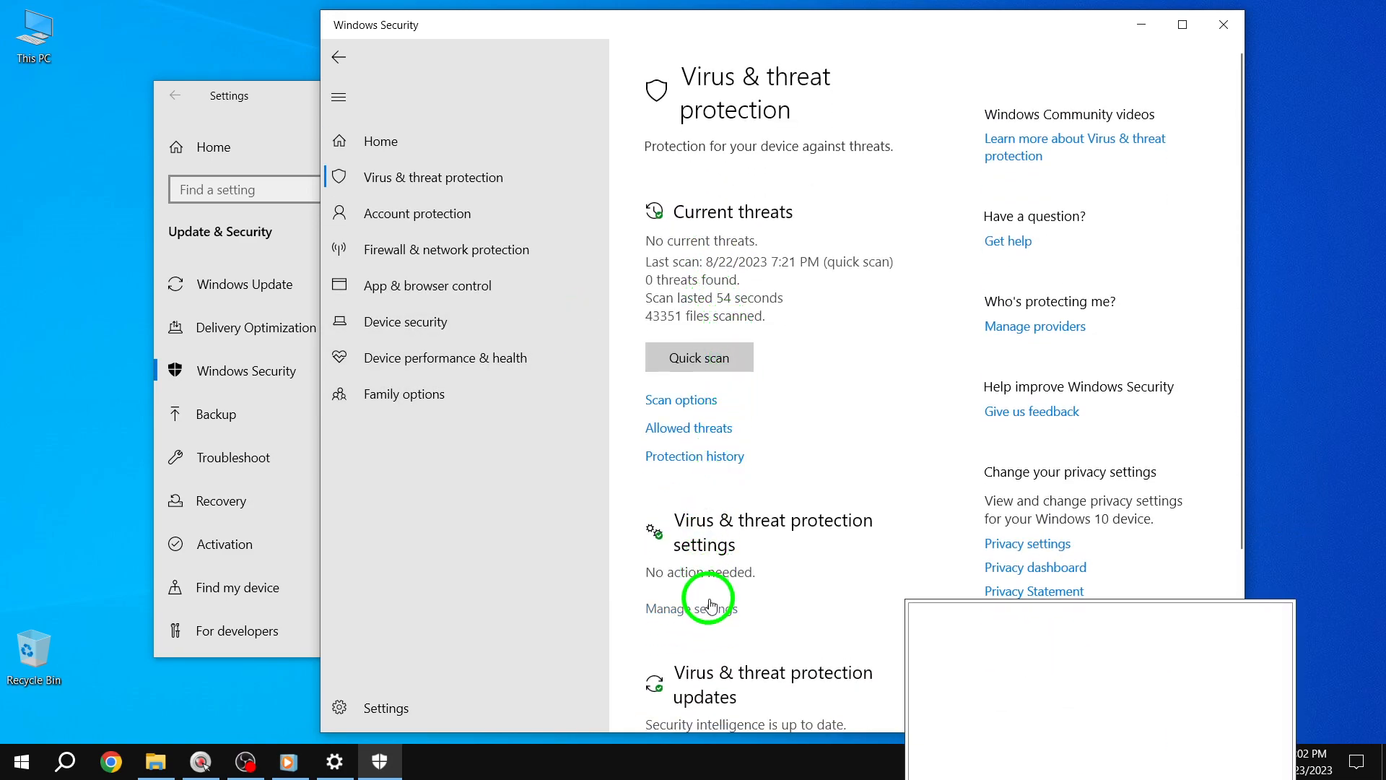
pyautogui.click(693, 608)
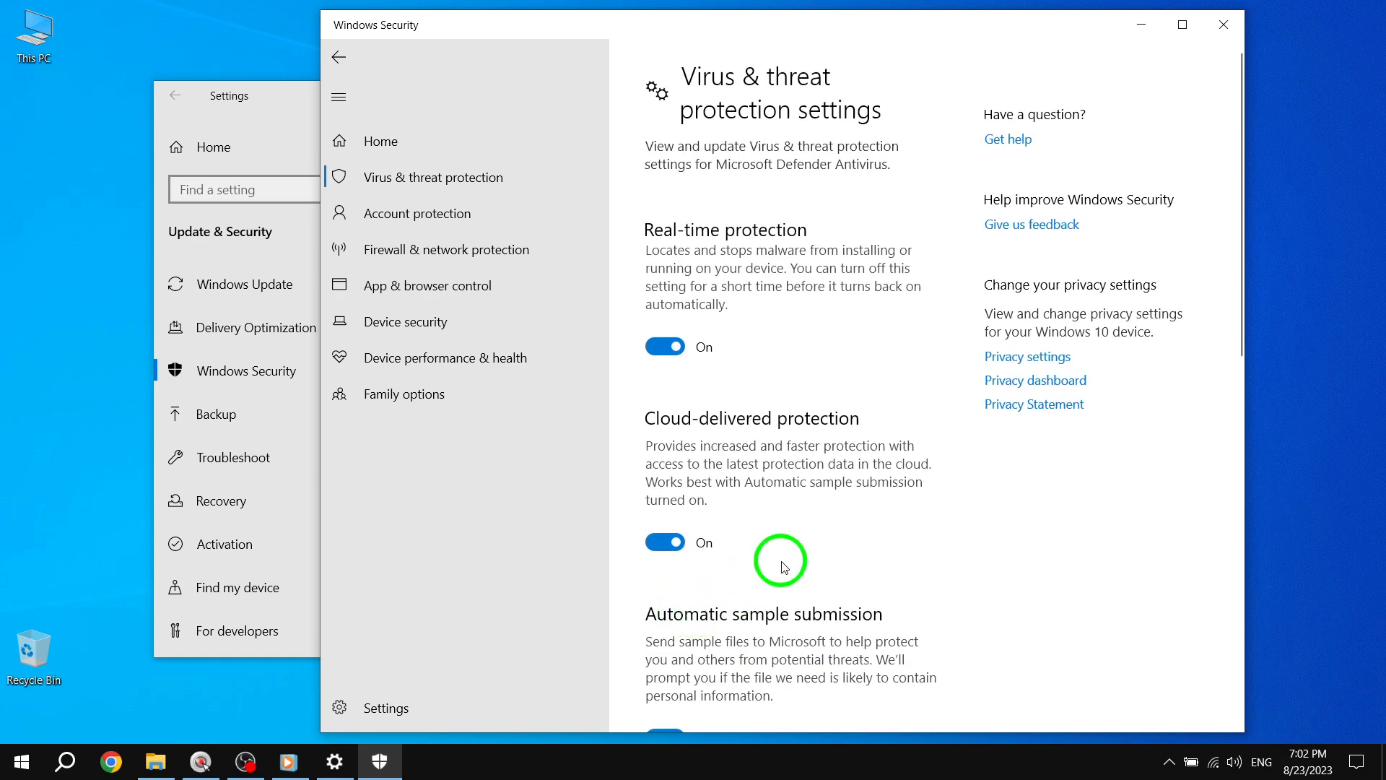
pyautogui.moveTo(855, 520)
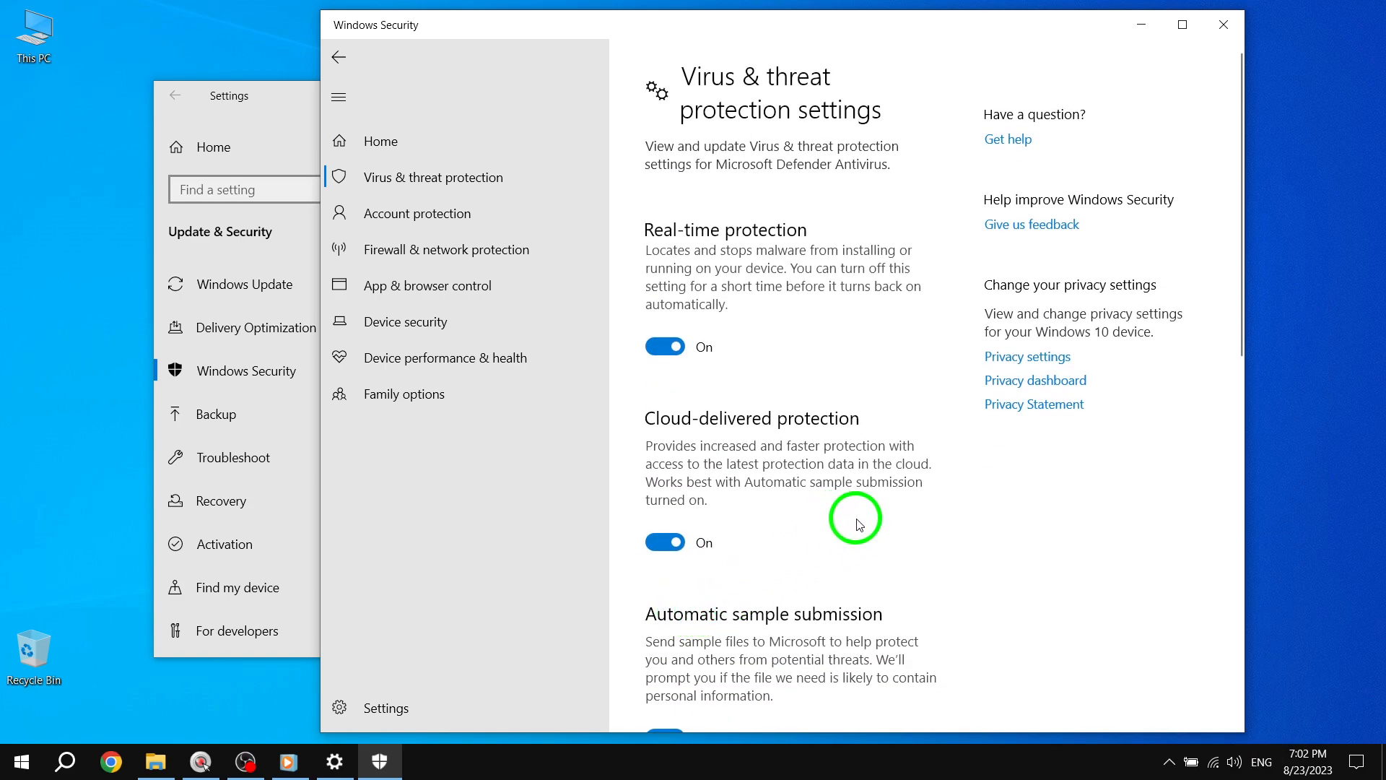
pyautogui.moveTo(793, 360)
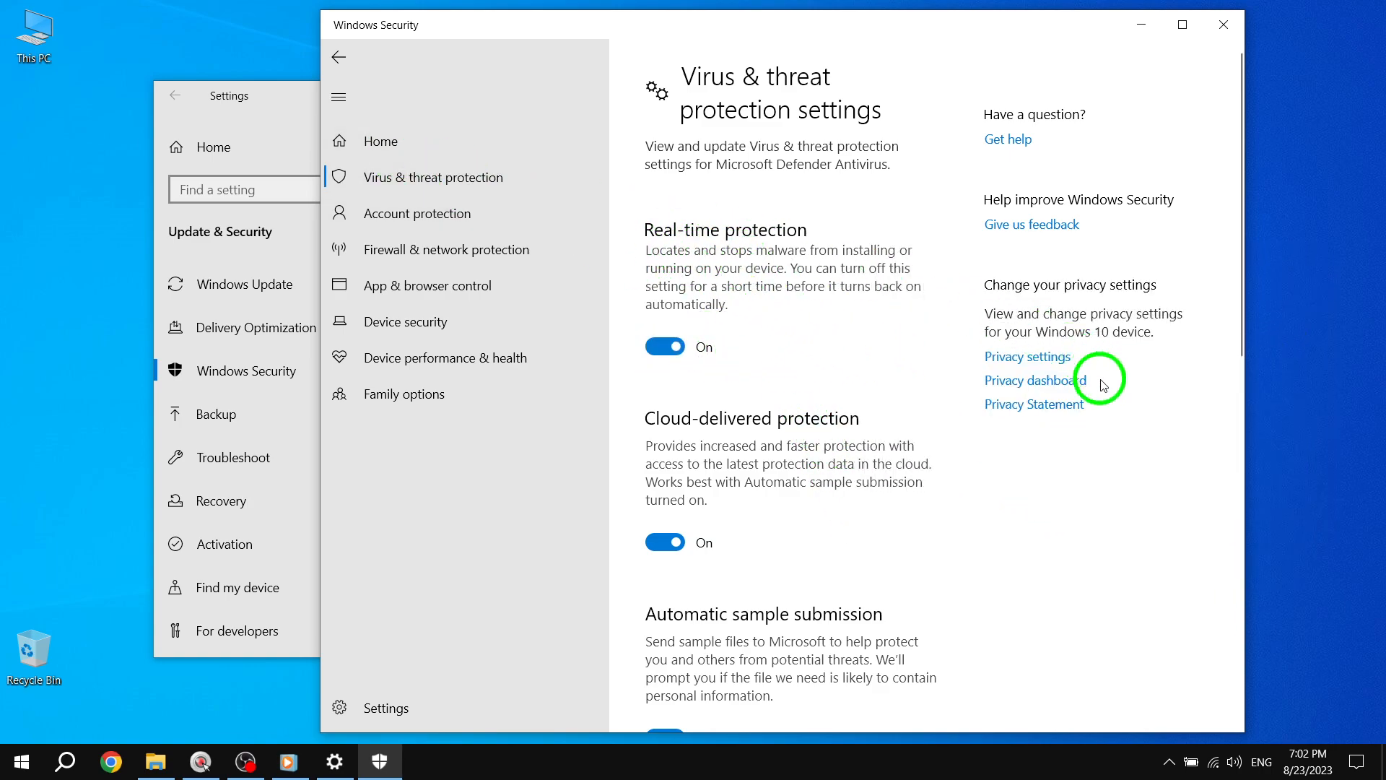
pyautogui.moveTo(1169, 492)
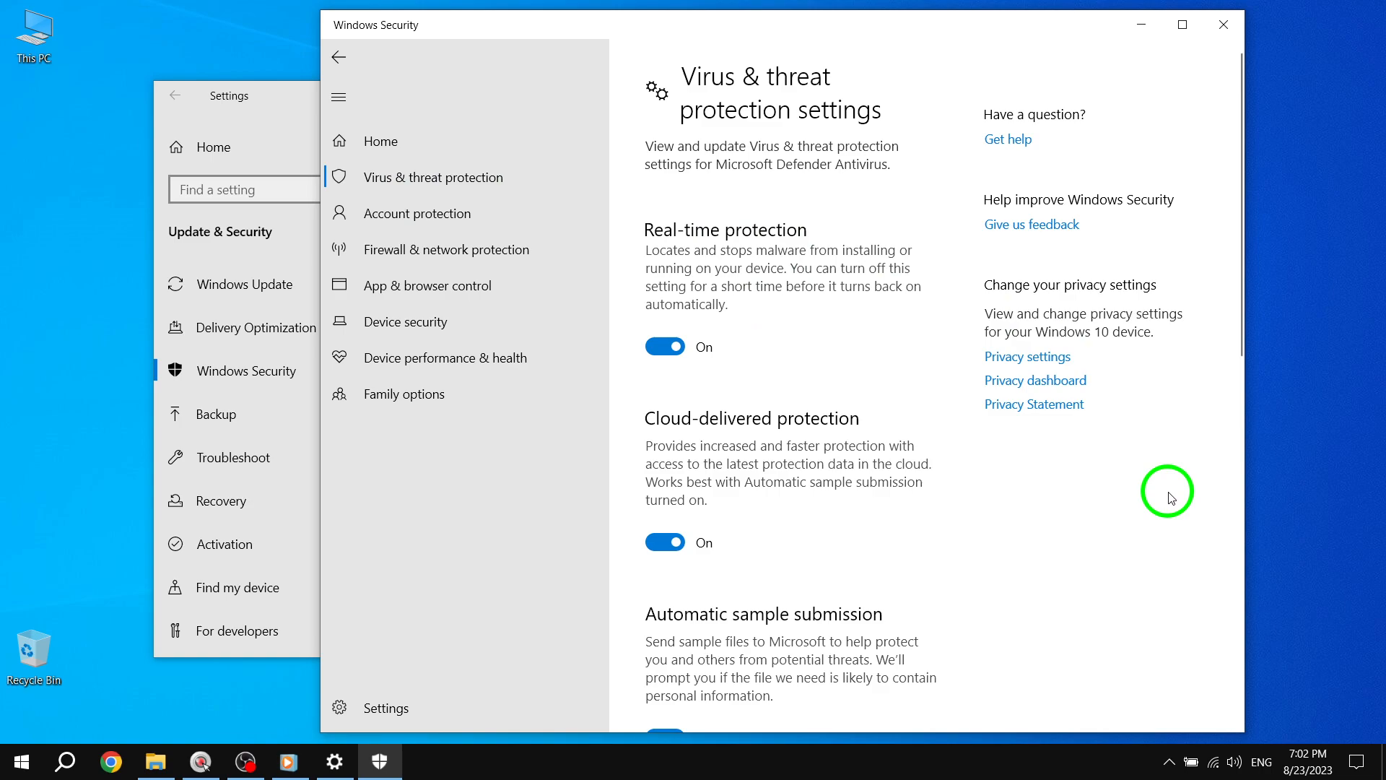